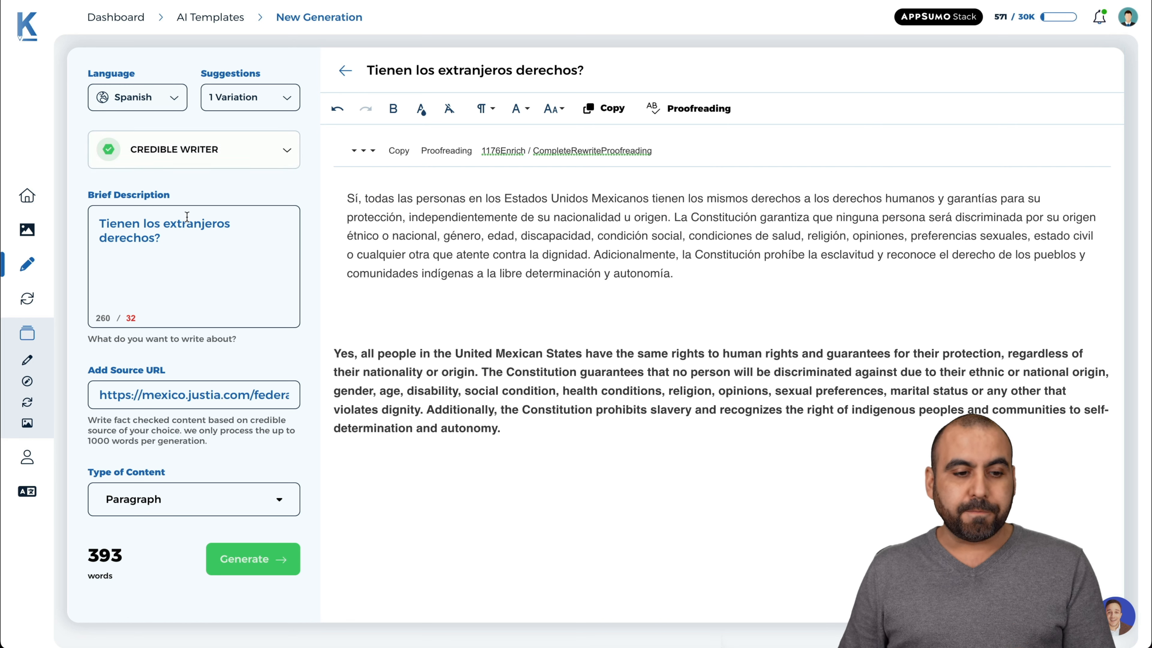
# Step: Open the answer's source, the Justia México constitution page, and scroll to Artículo 1o
pyautogui.tripleClick(161, 230)
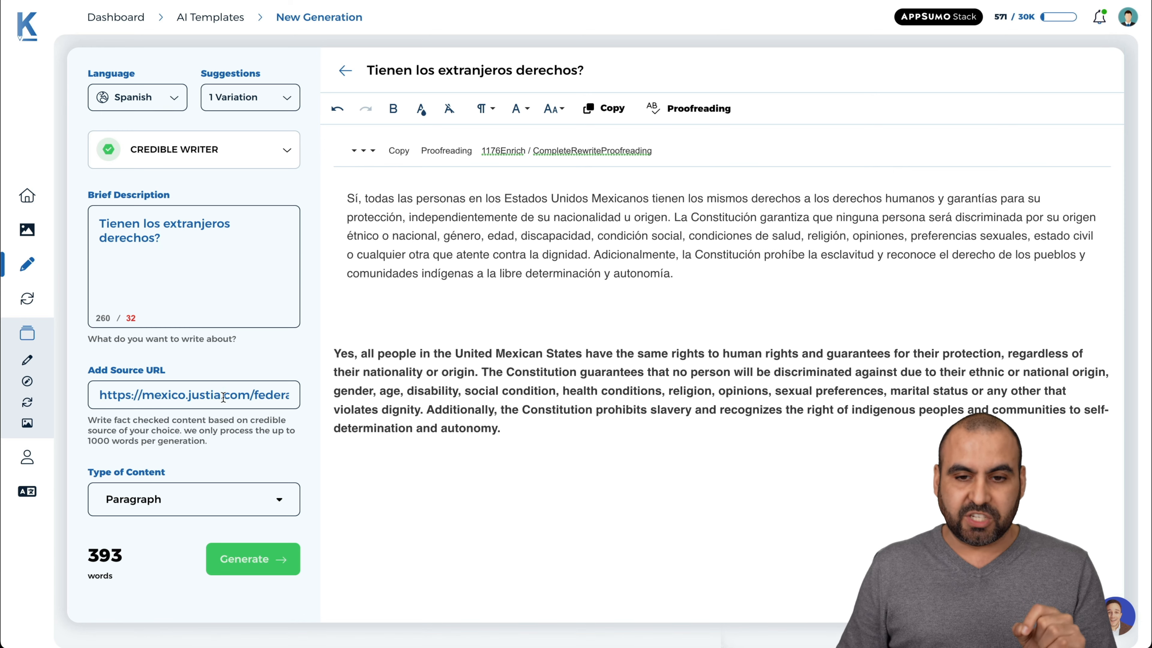
pyautogui.click(194, 394)
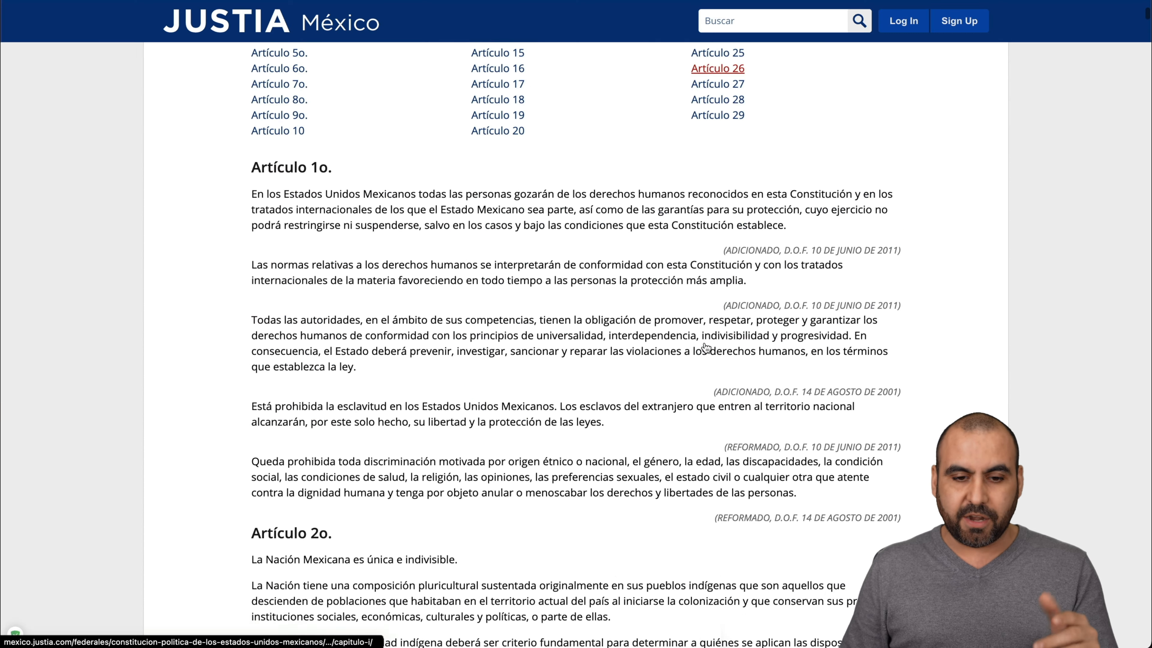
pyautogui.scroll(-3)
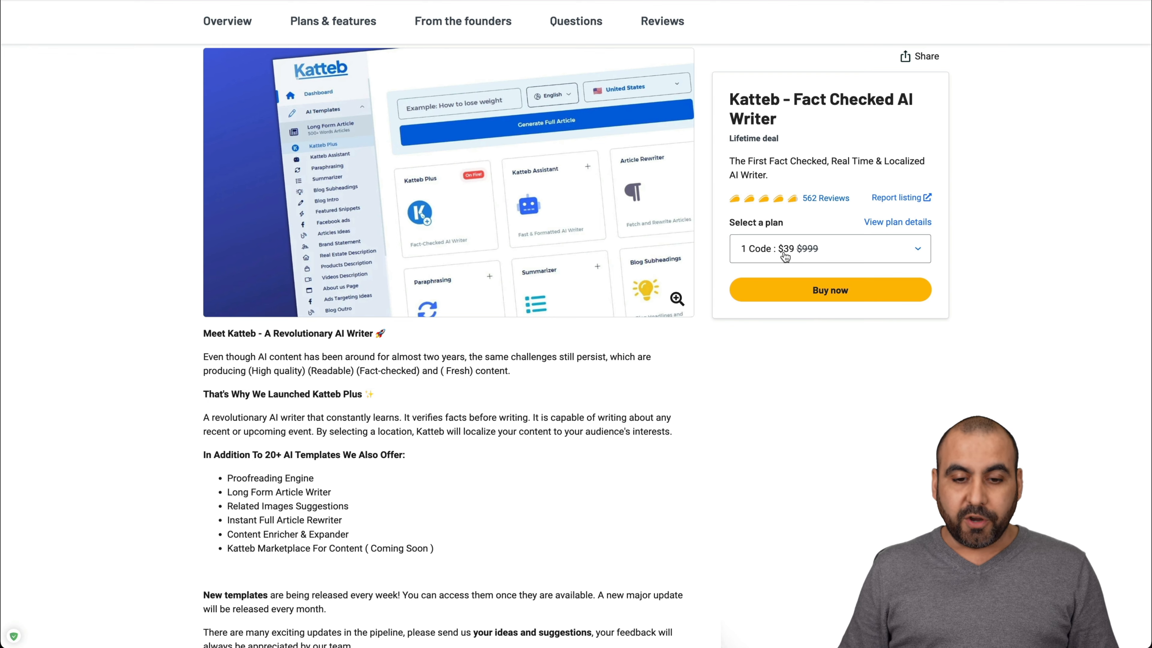
# Step: Choose 10 Codes for the third plan tier, giving $390 for 150,000 words monthly
pyautogui.scroll(-3)
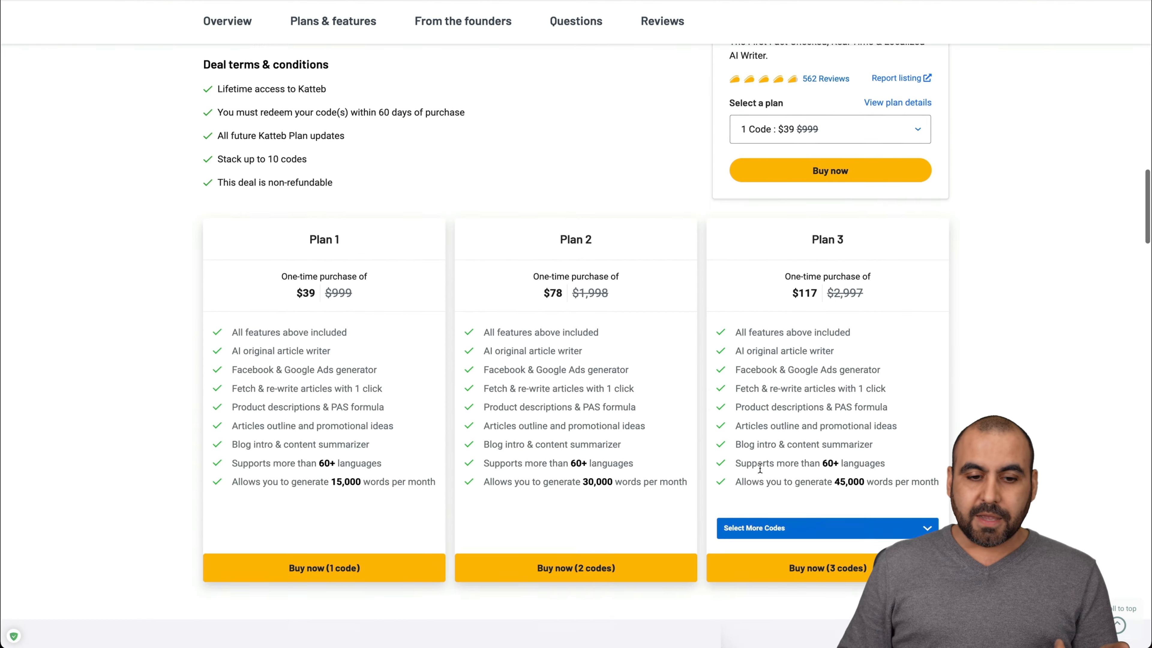
pyautogui.scroll(-3)
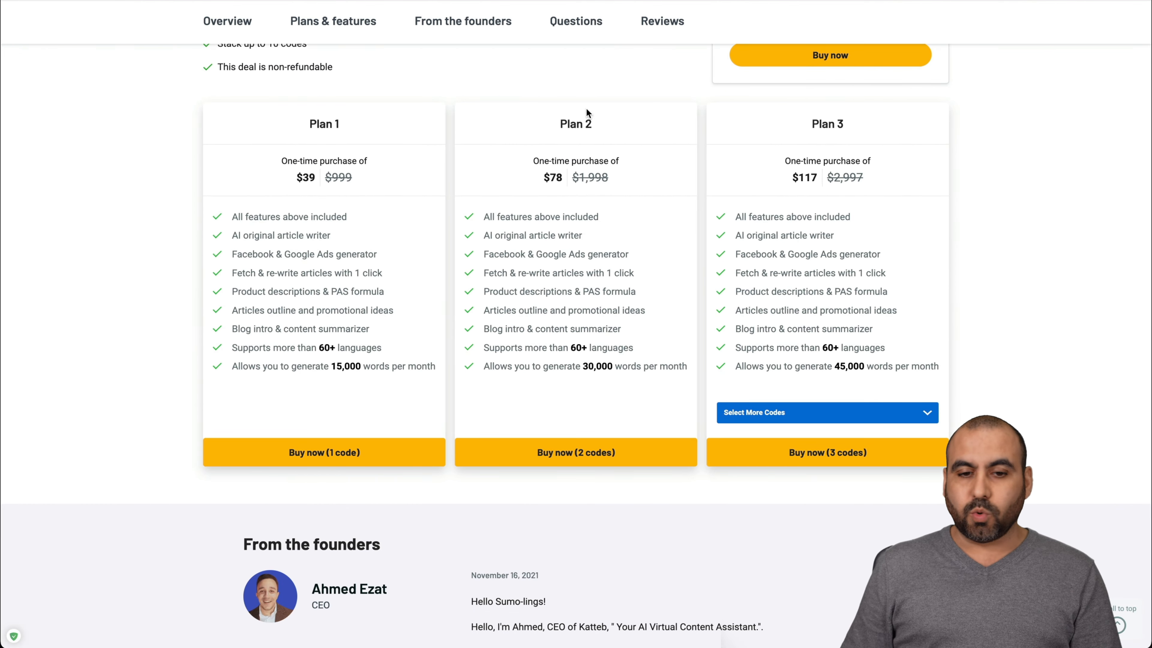
pyautogui.click(825, 412)
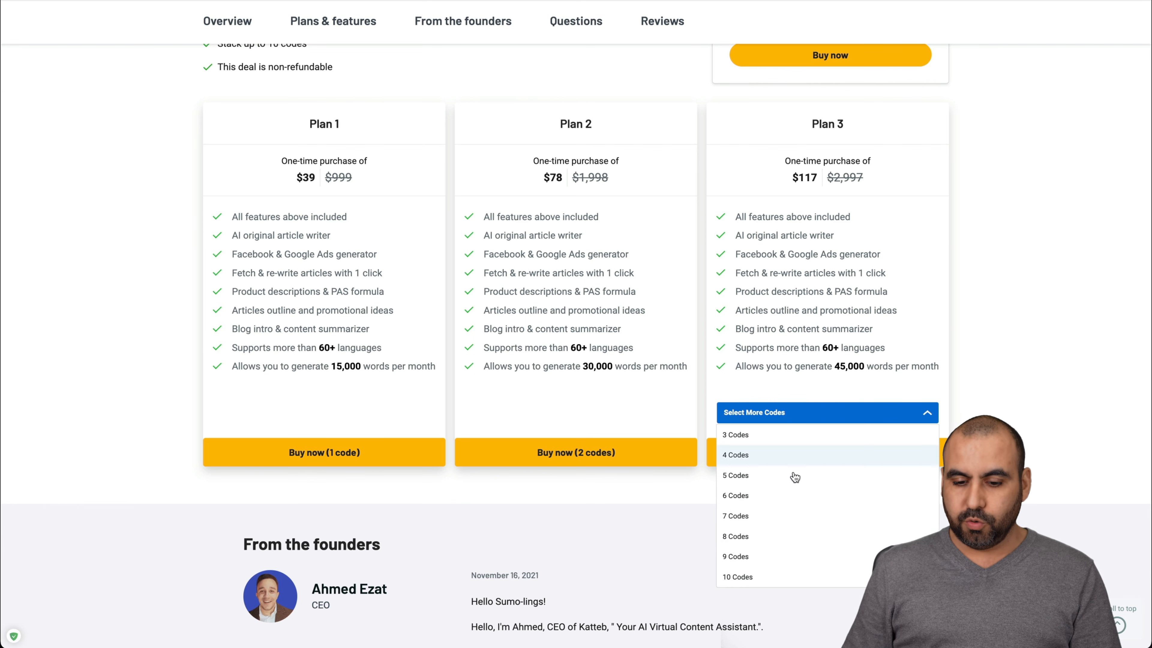
pyautogui.click(737, 576)
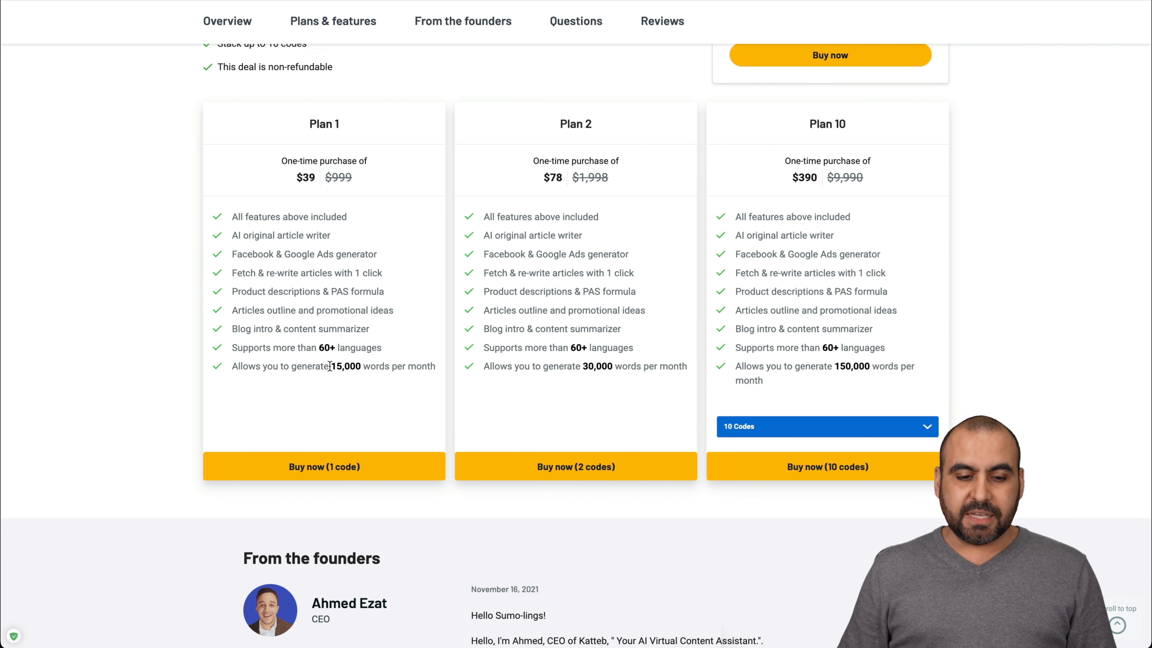
pyautogui.moveTo(492, 370)
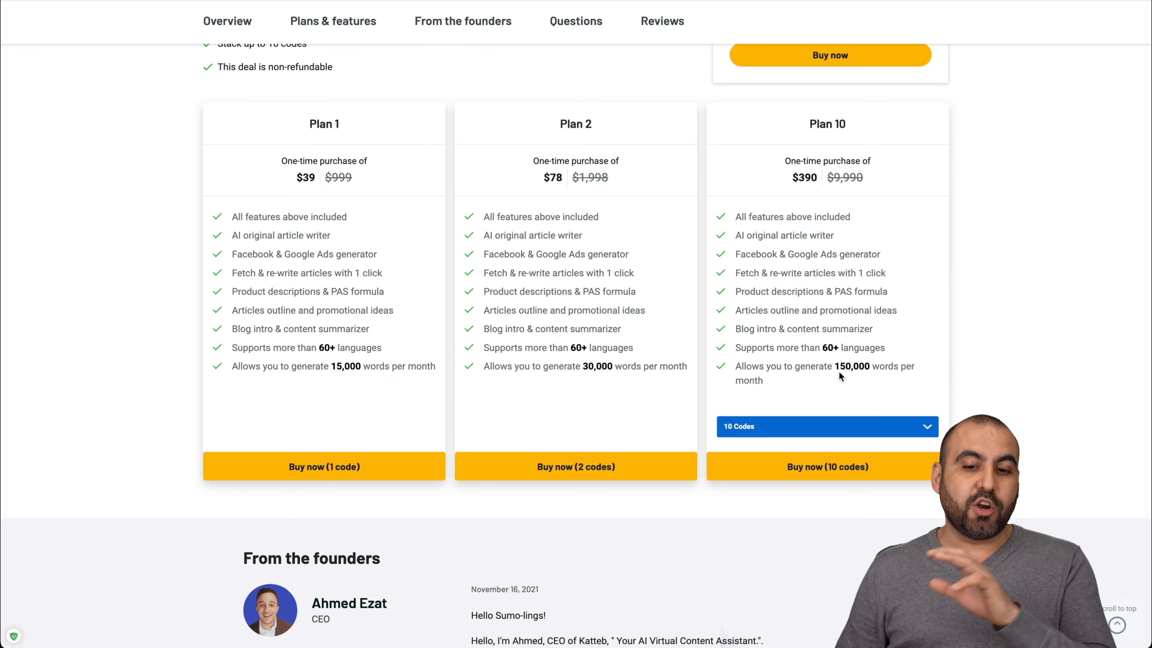
pyautogui.moveTo(821, 134)
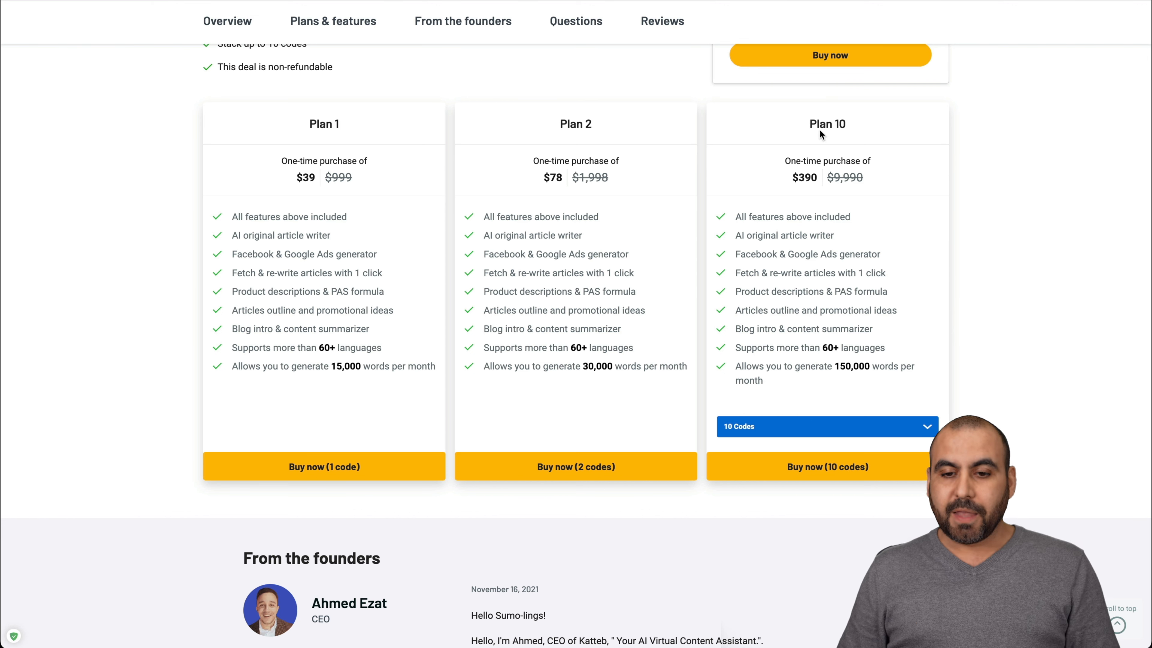
pyautogui.moveTo(820, 182)
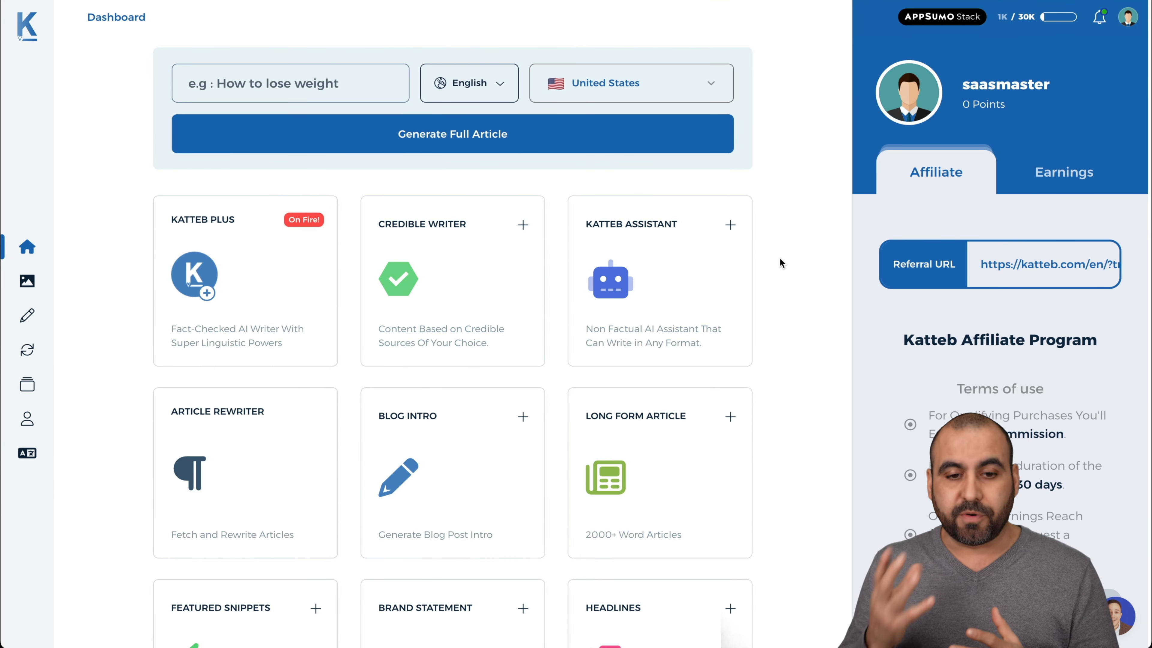
pyautogui.moveTo(239, 230)
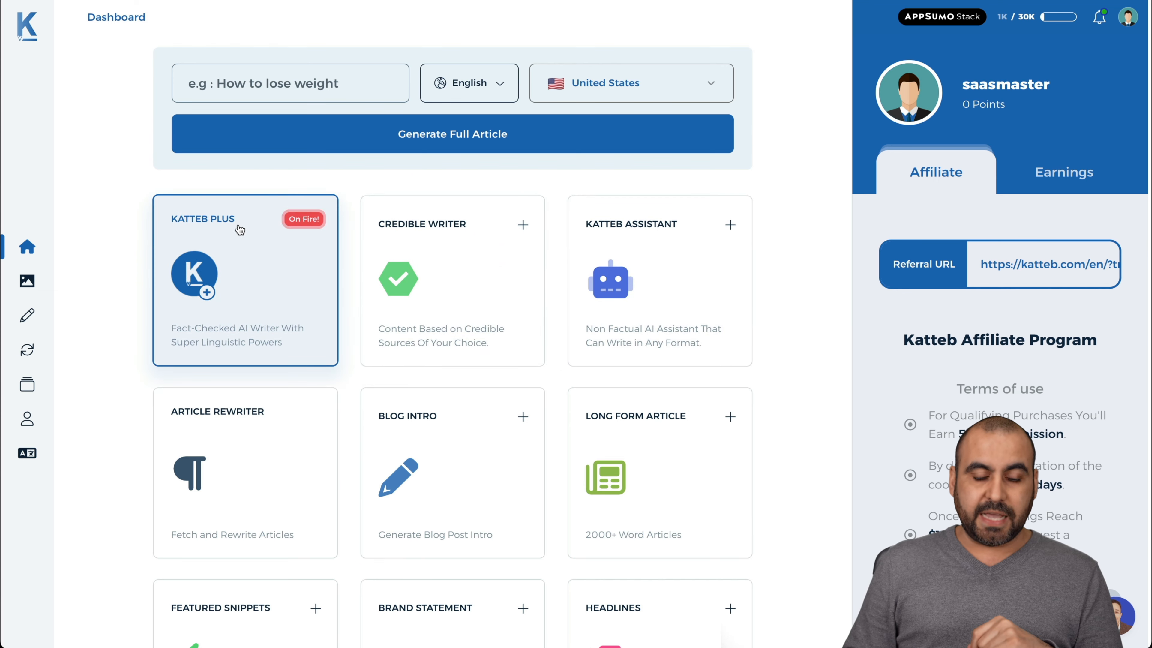
pyautogui.moveTo(238, 230)
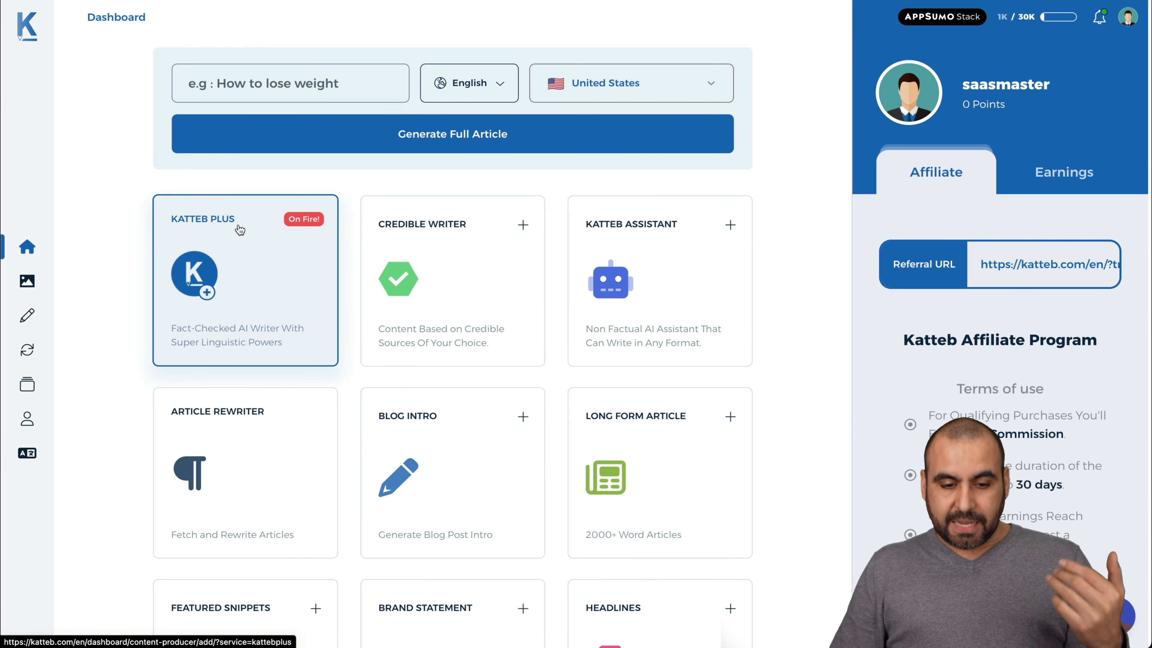
# Step: Browse the dashboard templates and start a Credible Writer generation
pyautogui.scroll(-3)
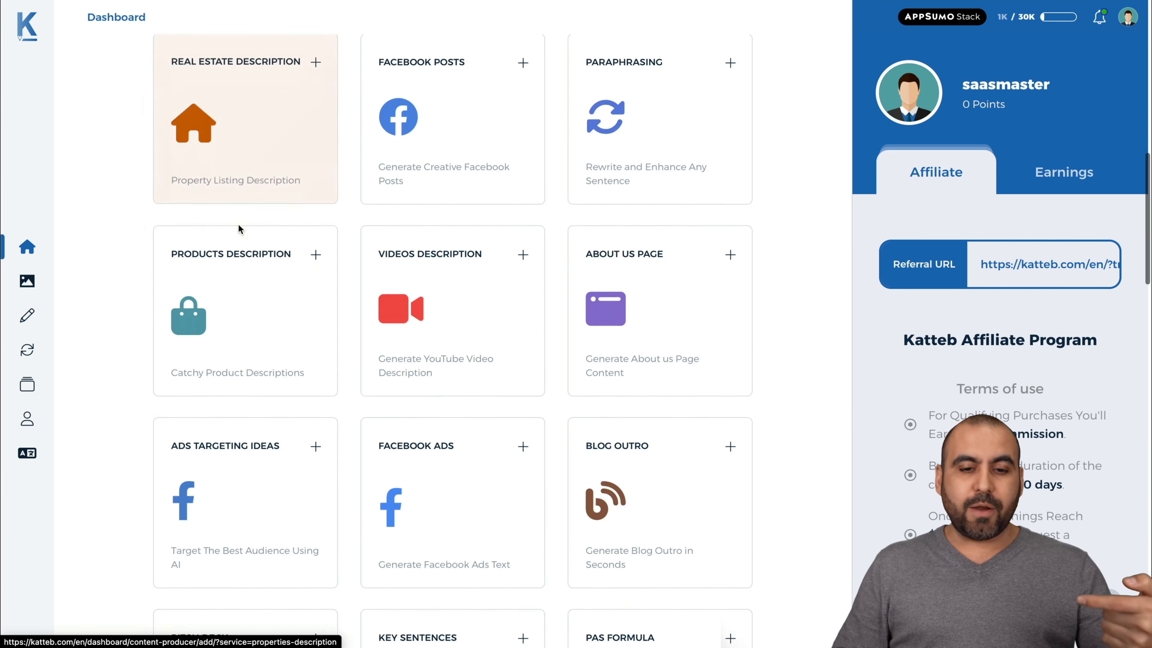
pyautogui.scroll(-3)
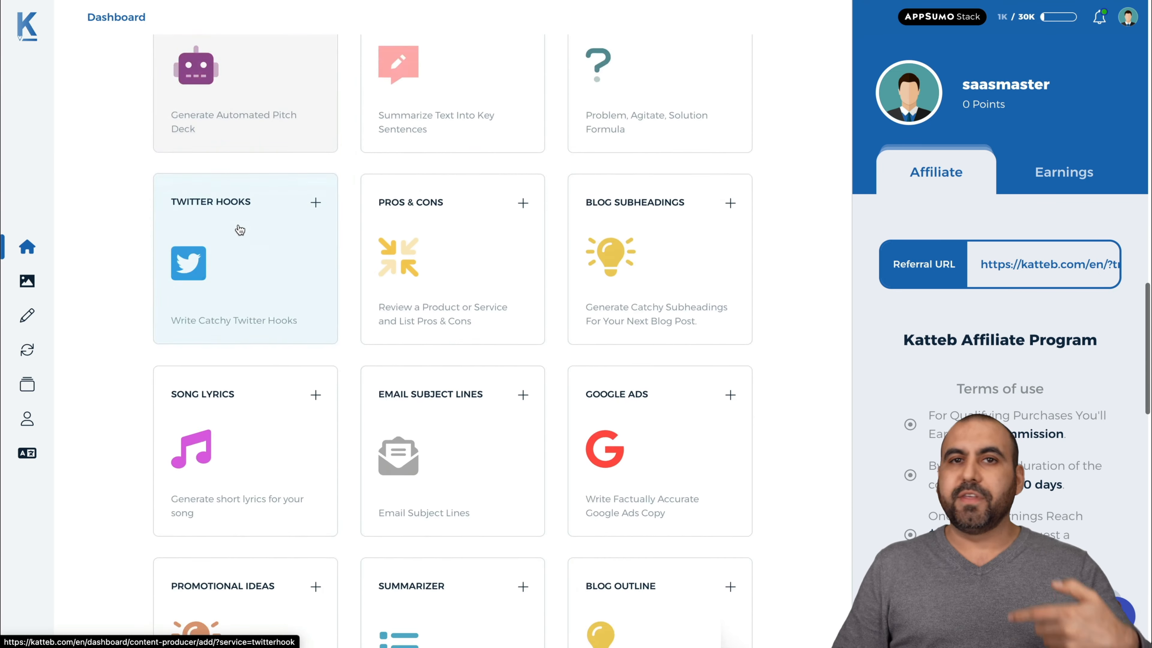
pyautogui.scroll(3)
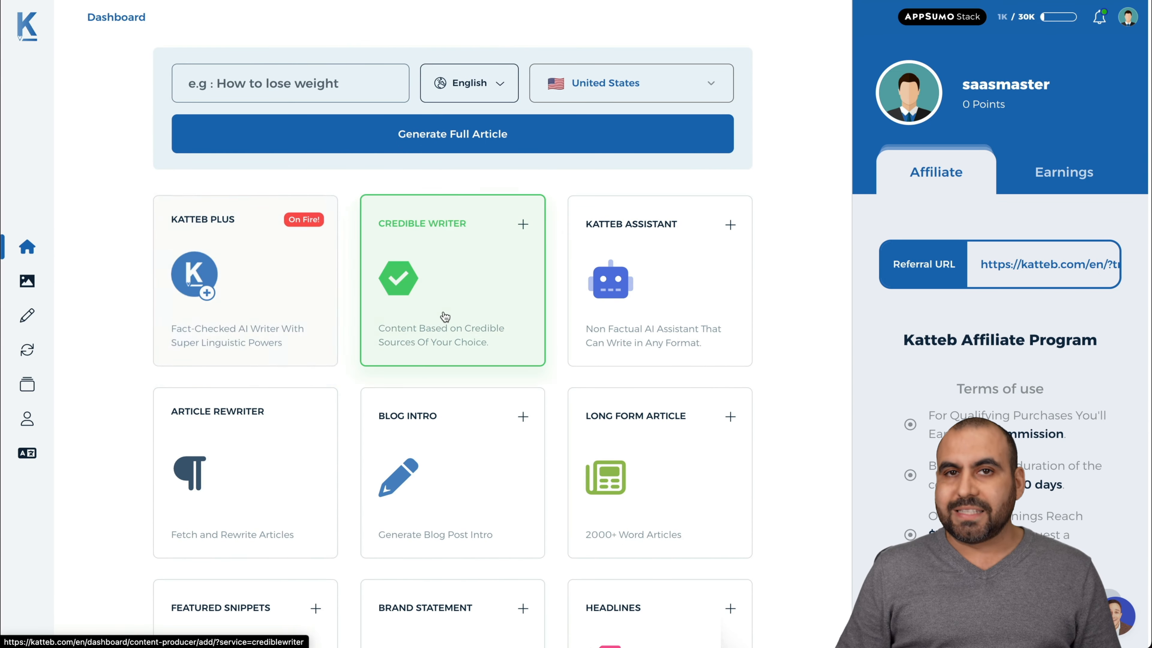
pyautogui.moveTo(340, 340)
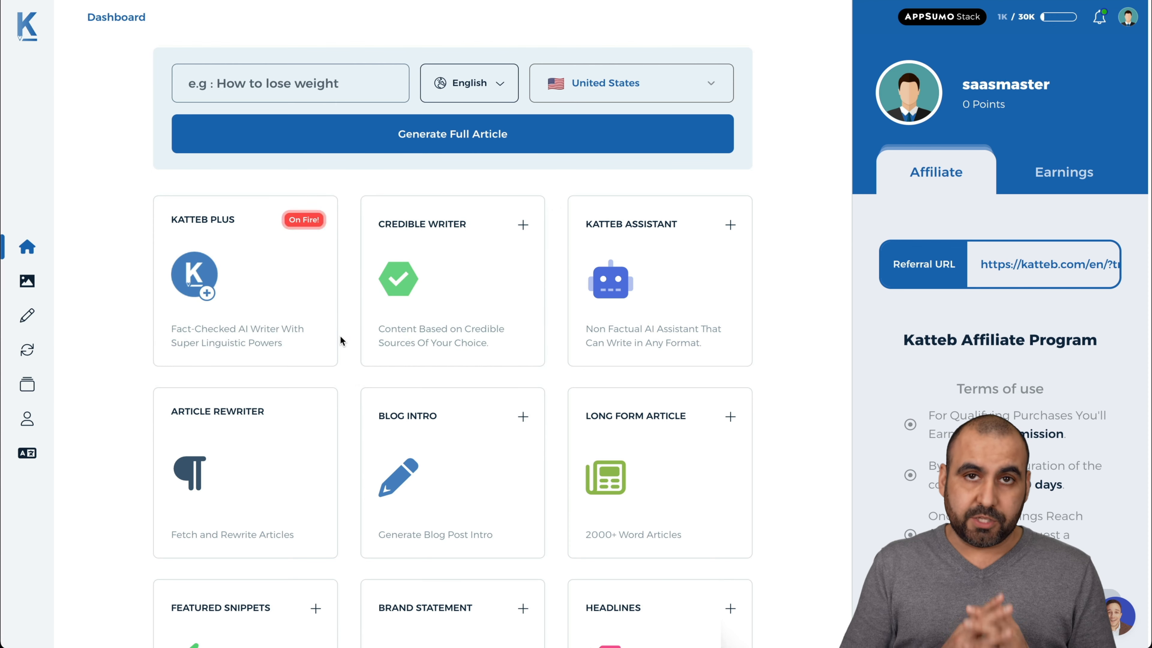
pyautogui.moveTo(392, 337)
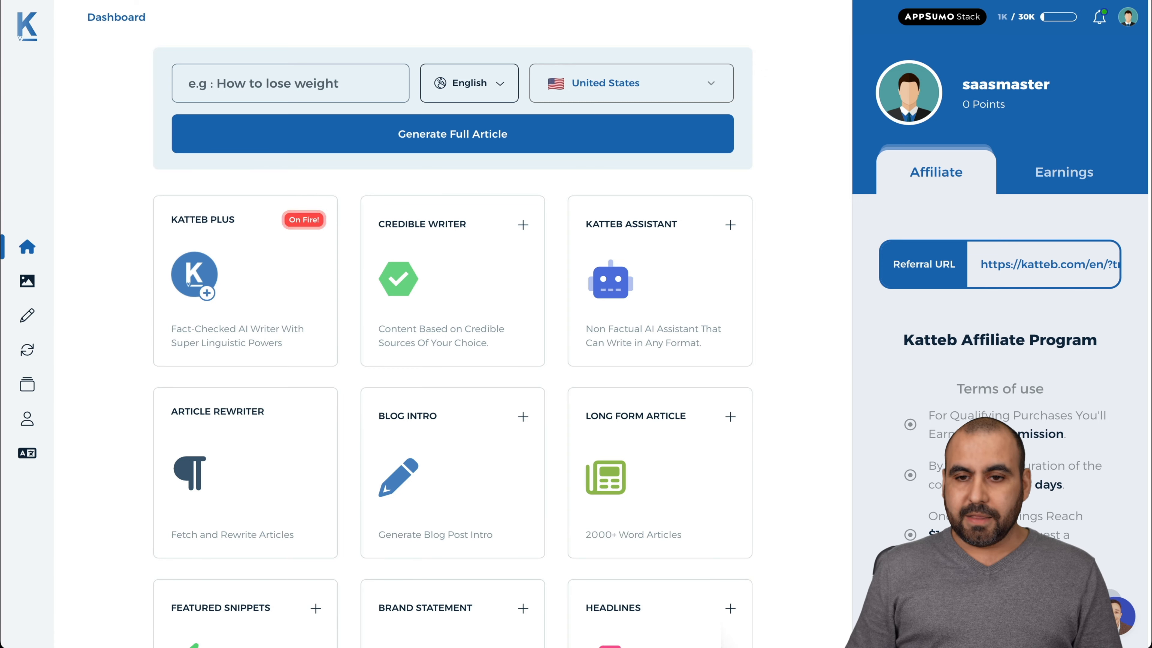
pyautogui.click(452, 281)
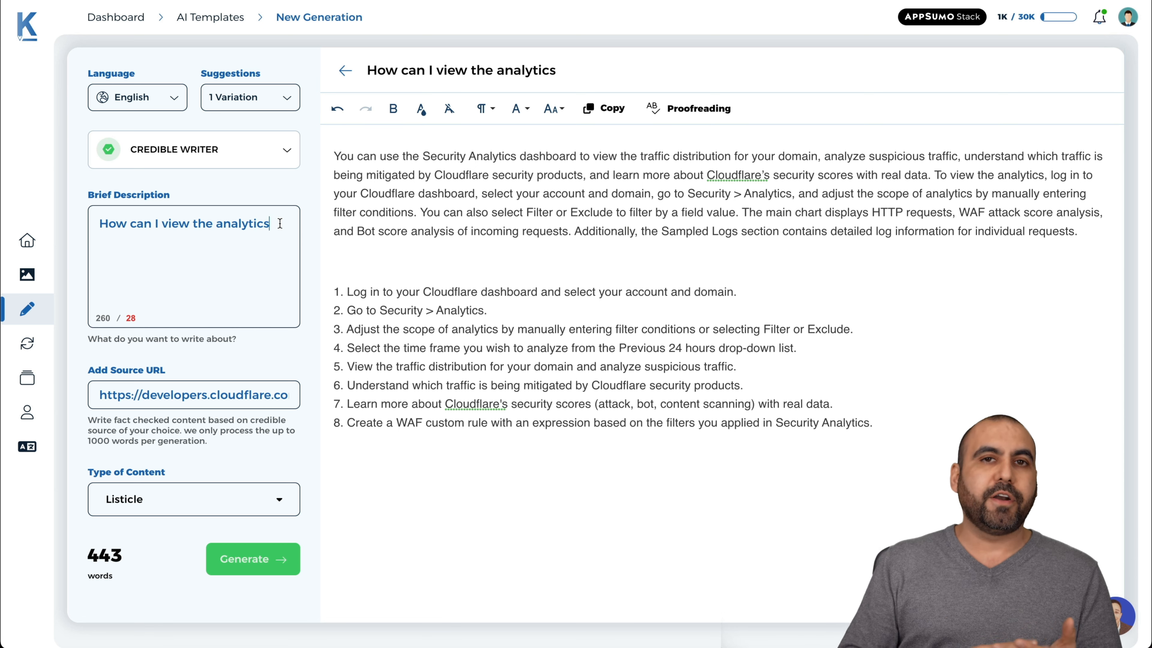
pyautogui.moveTo(276, 364)
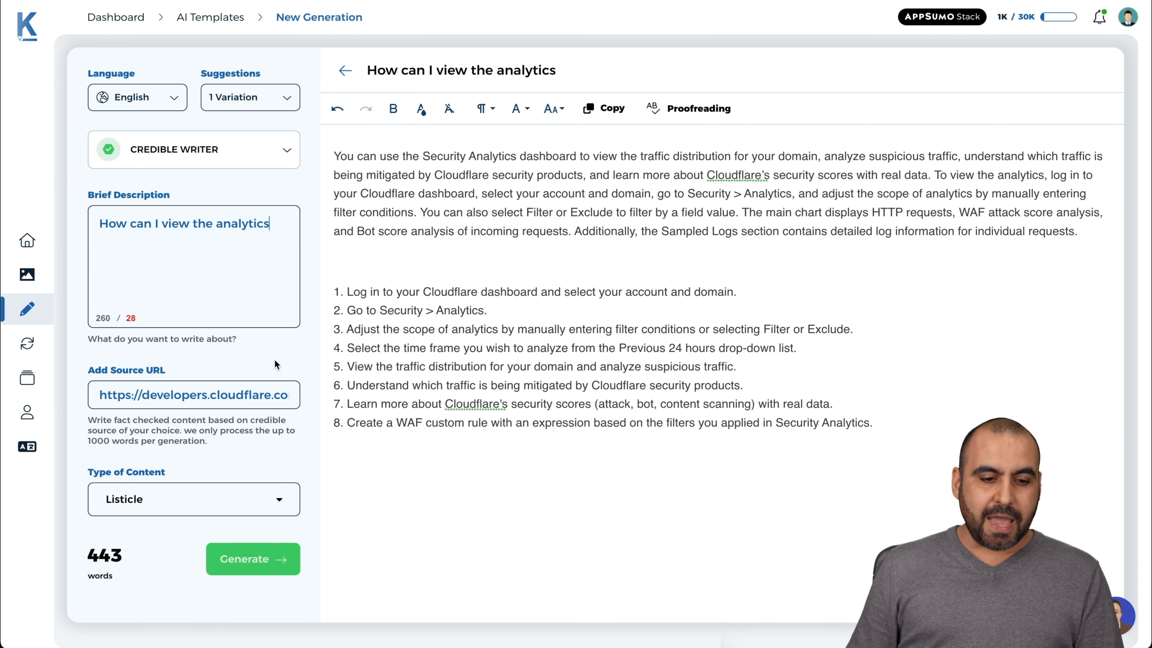
pyautogui.click(193, 498)
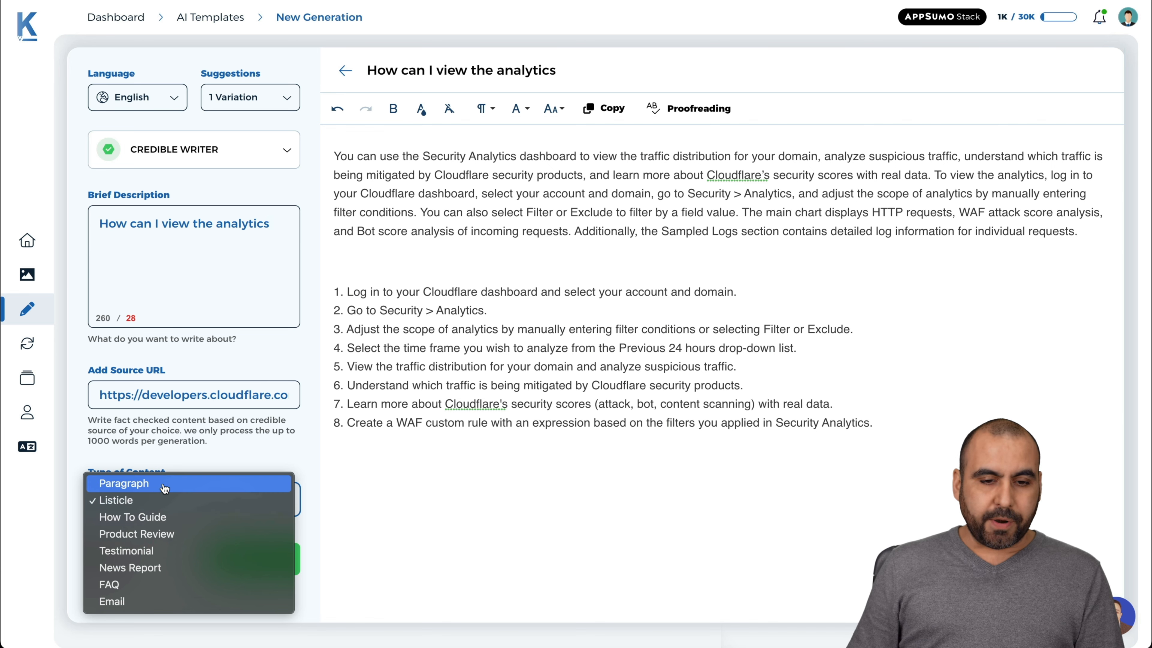
pyautogui.moveTo(115, 500)
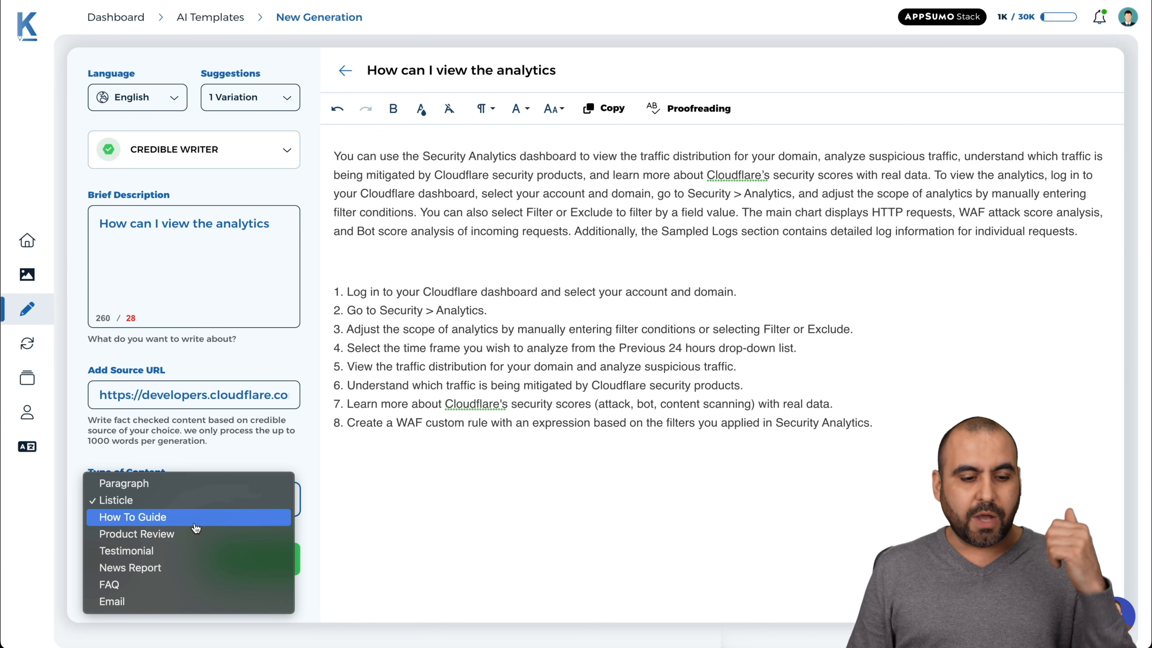
pyautogui.moveTo(194, 572)
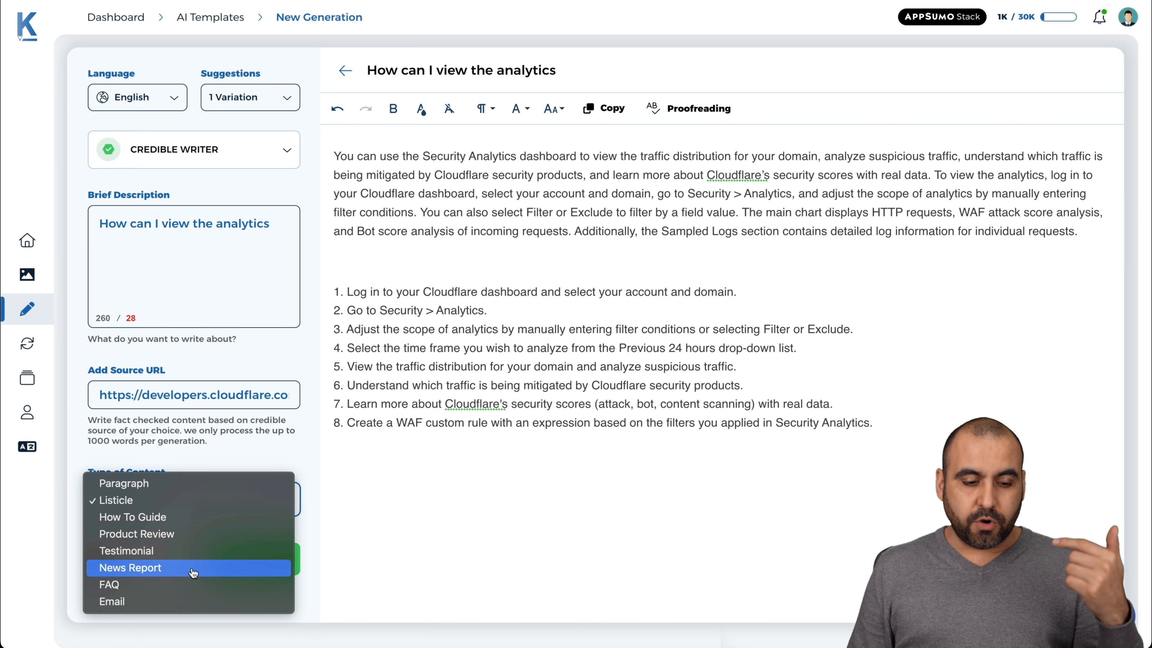
pyautogui.moveTo(327, 520)
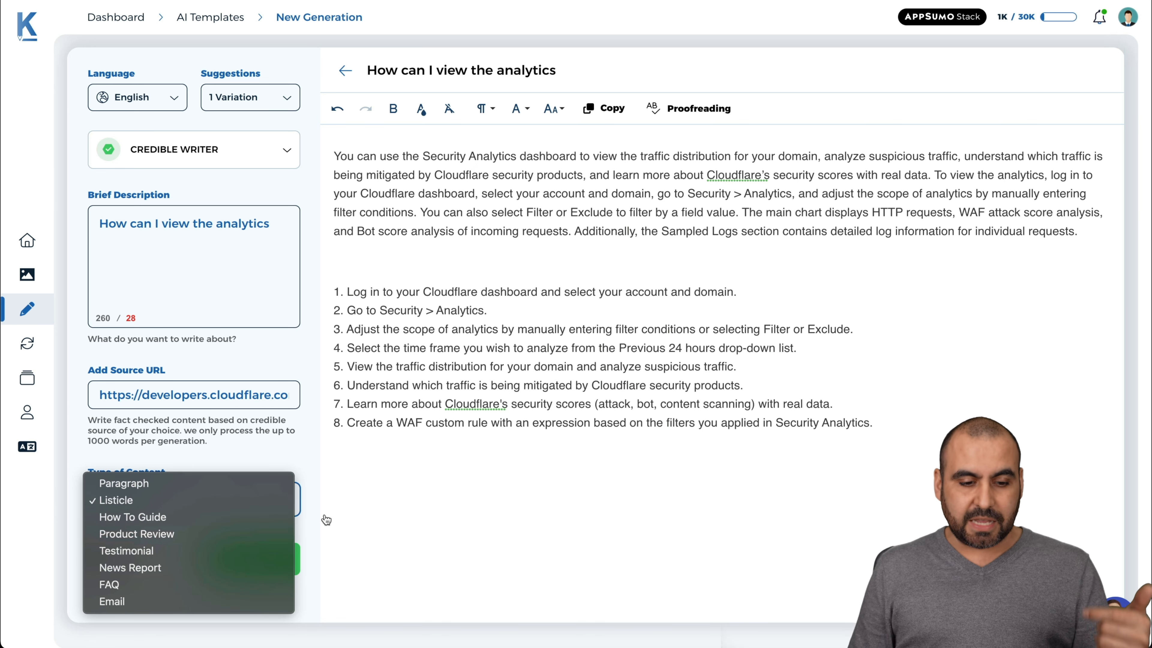
pyautogui.click(115, 499)
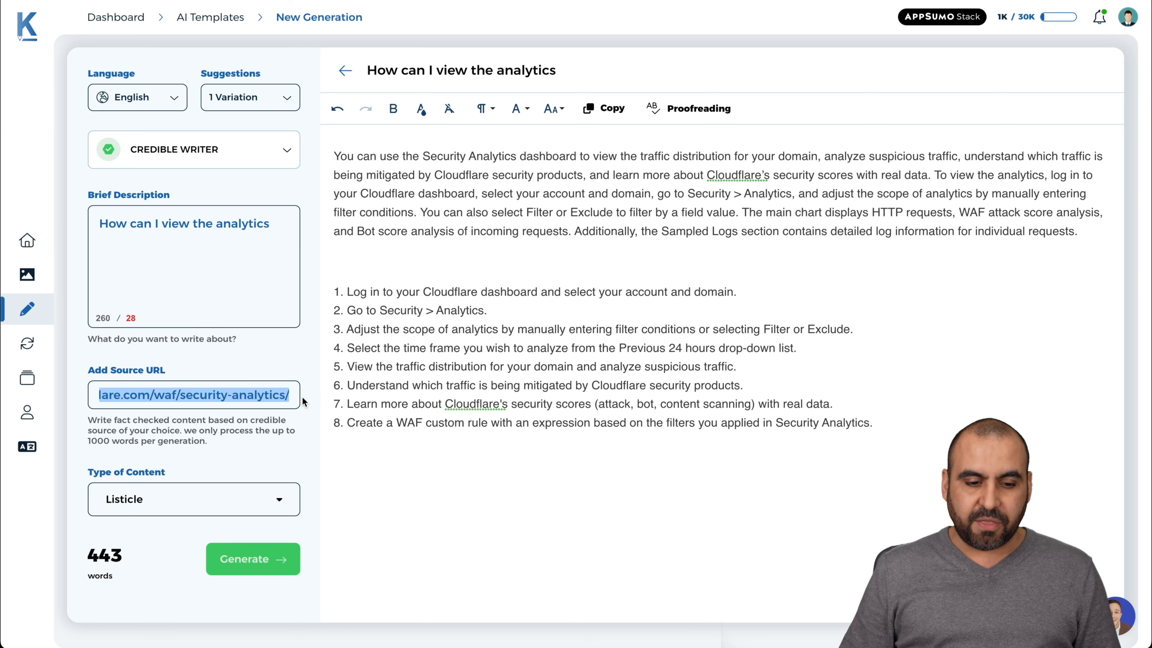
pyautogui.write('https://developers.cloudflare.co')
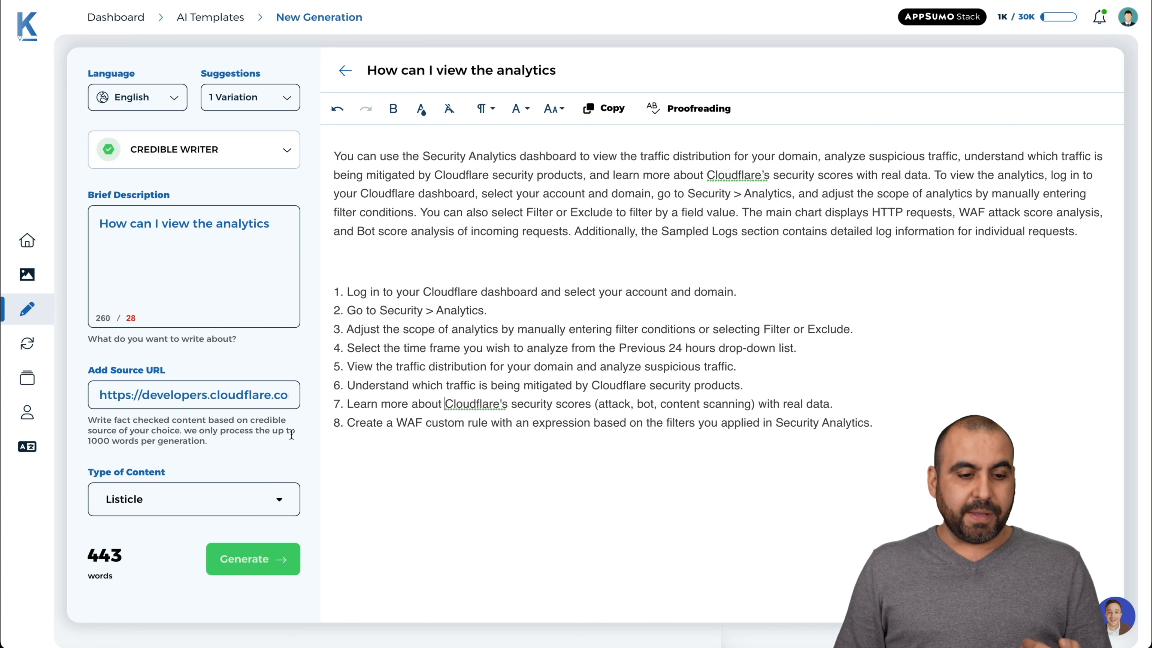
pyautogui.moveTo(356, 395)
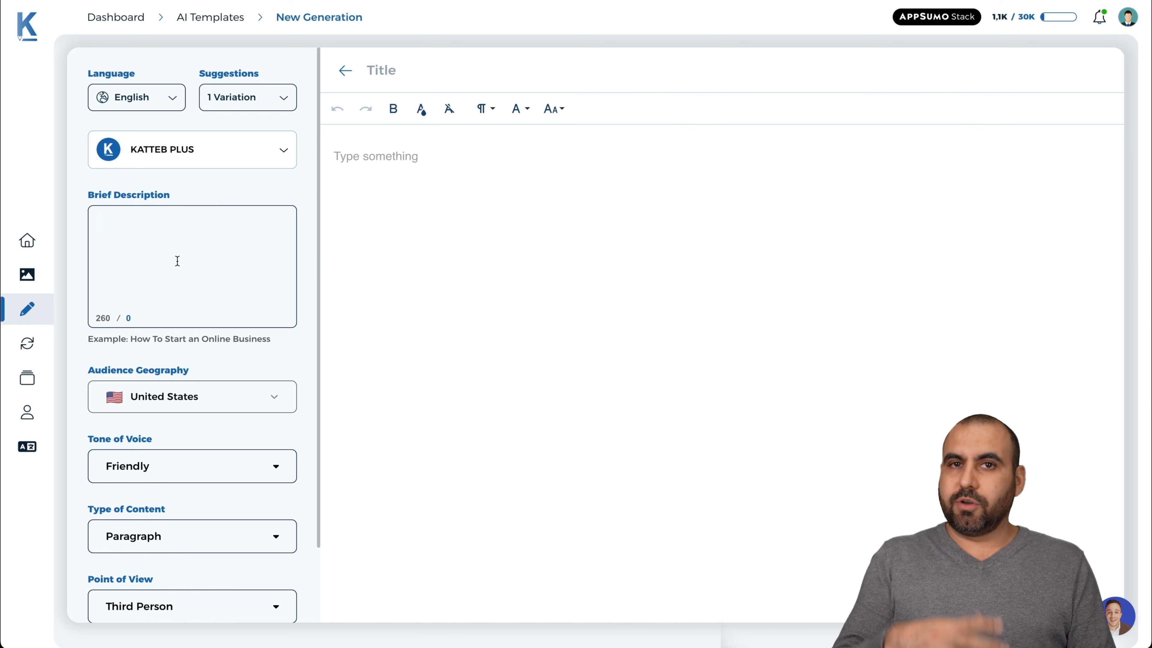
# Step: Enter the brief 'Do foreigners have rights in India?' and scroll to the Generate button
pyautogui.write('Do f')
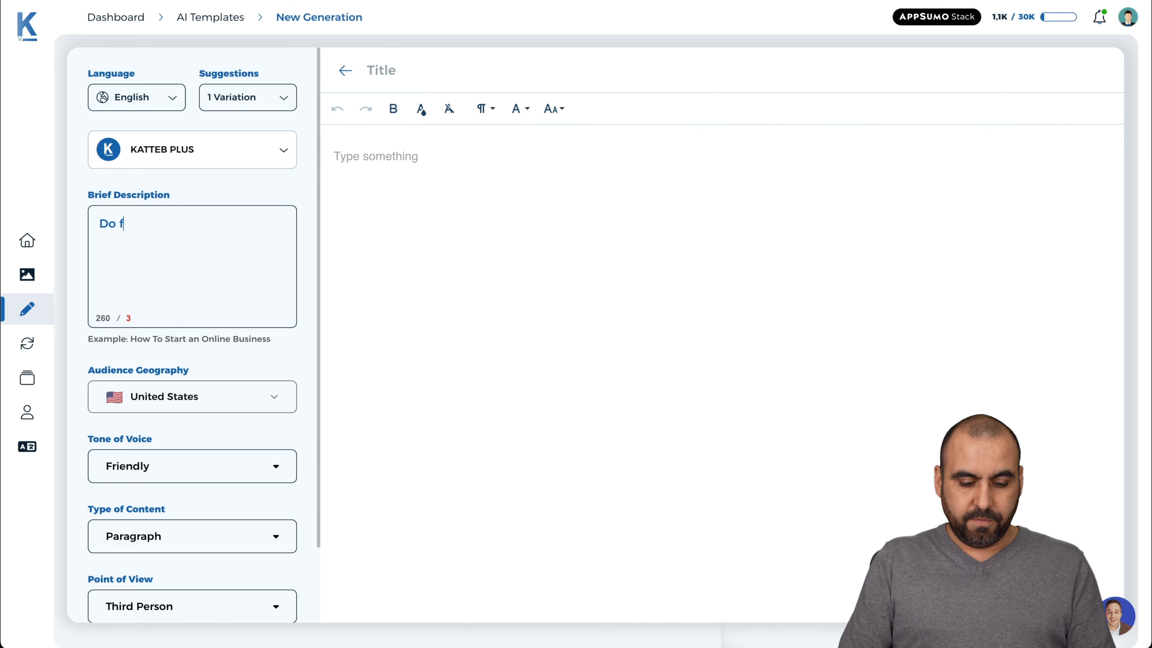
pyautogui.write('oreigners have')
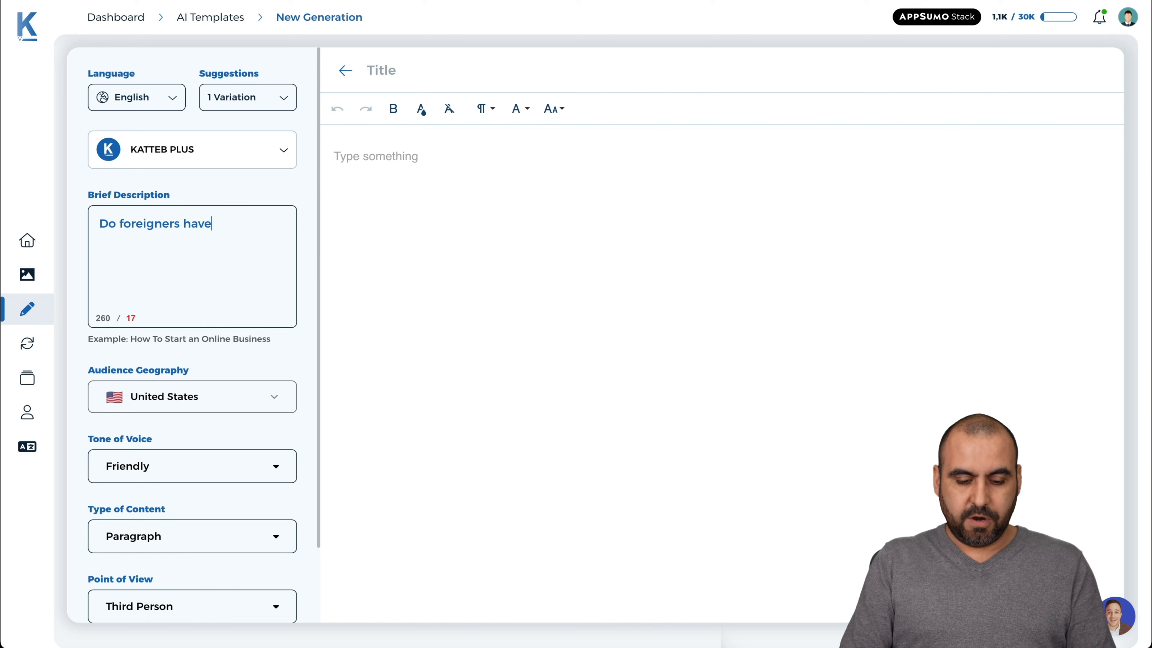
pyautogui.write('rights in l')
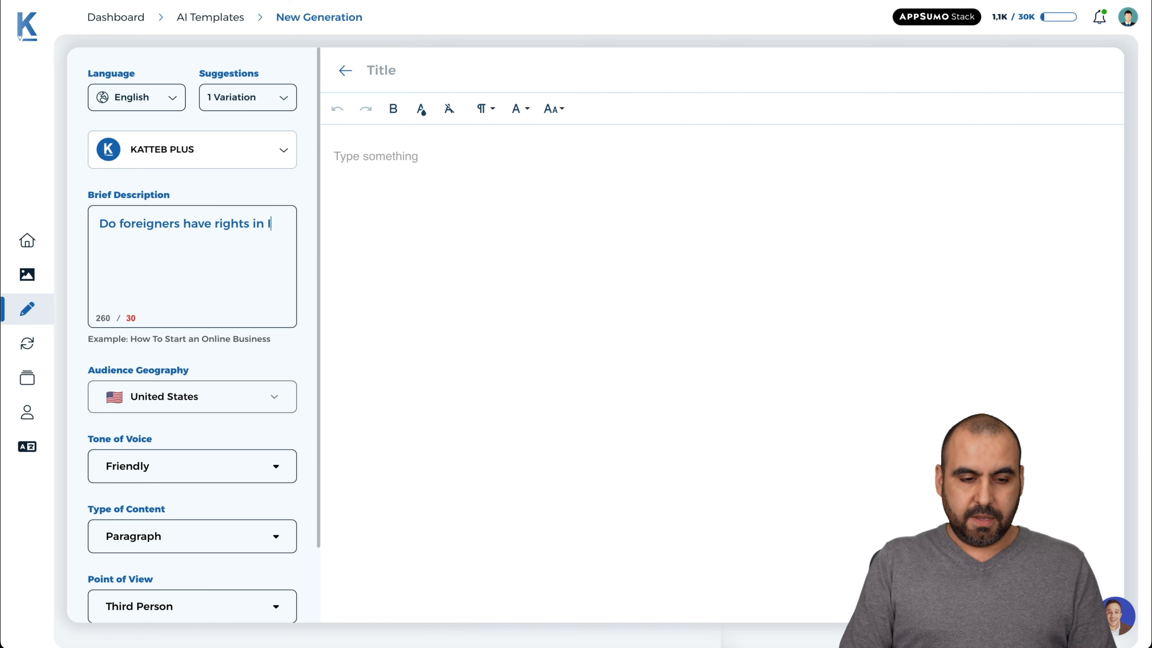
pyautogui.write('India?')
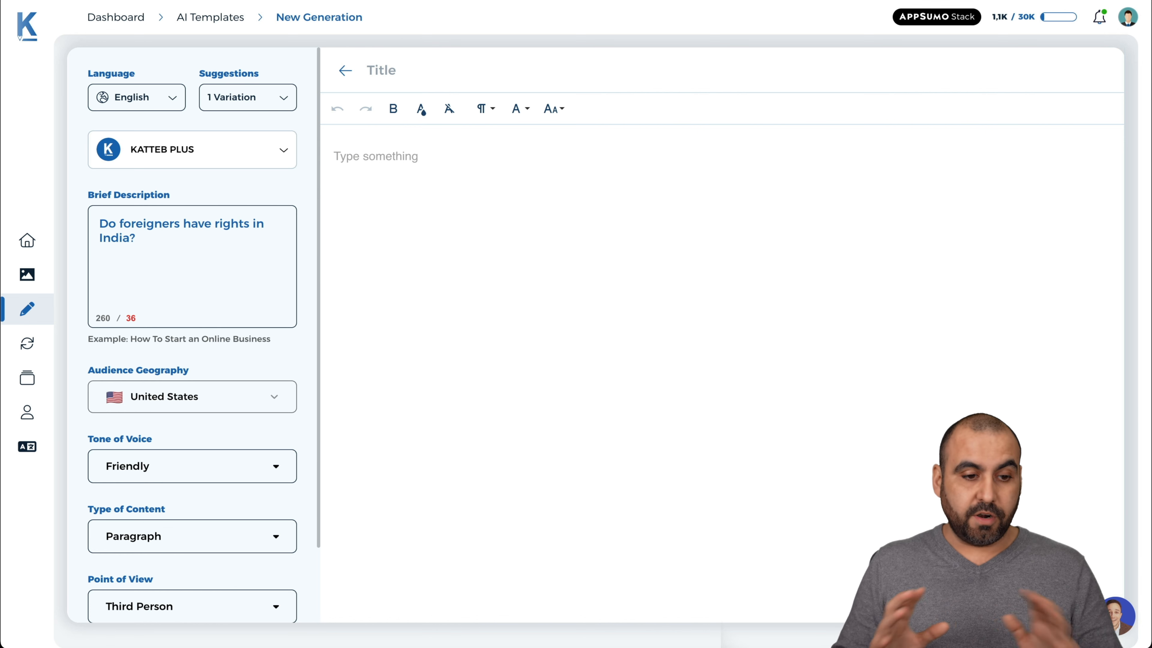
pyautogui.moveTo(187, 305)
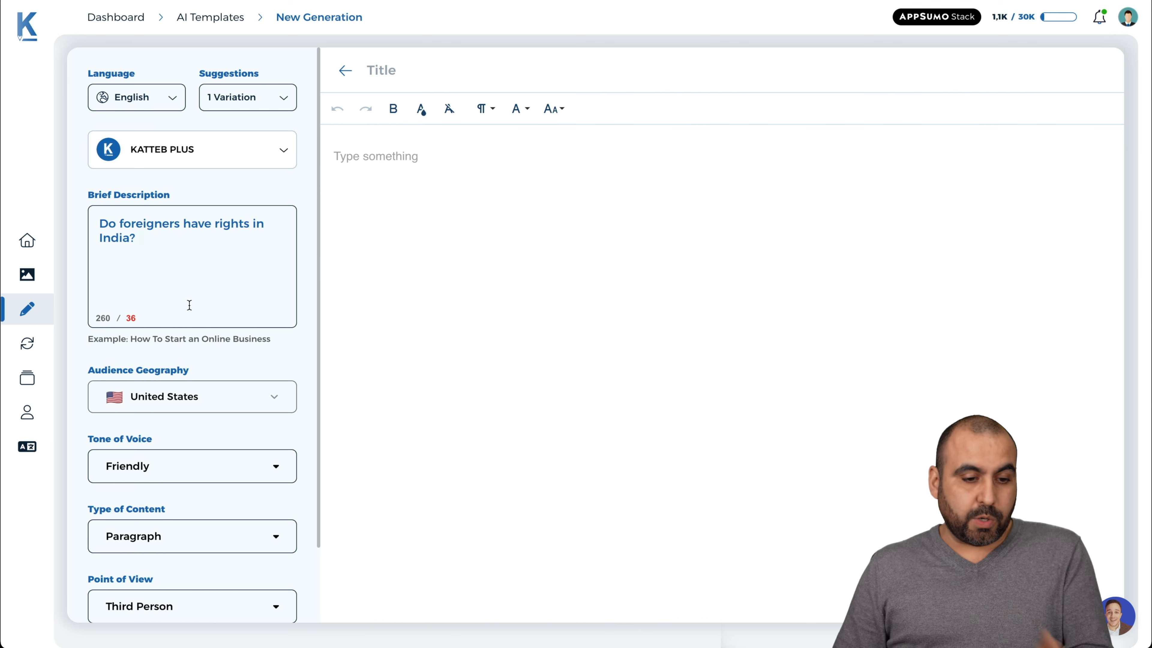
pyautogui.scroll(-3)
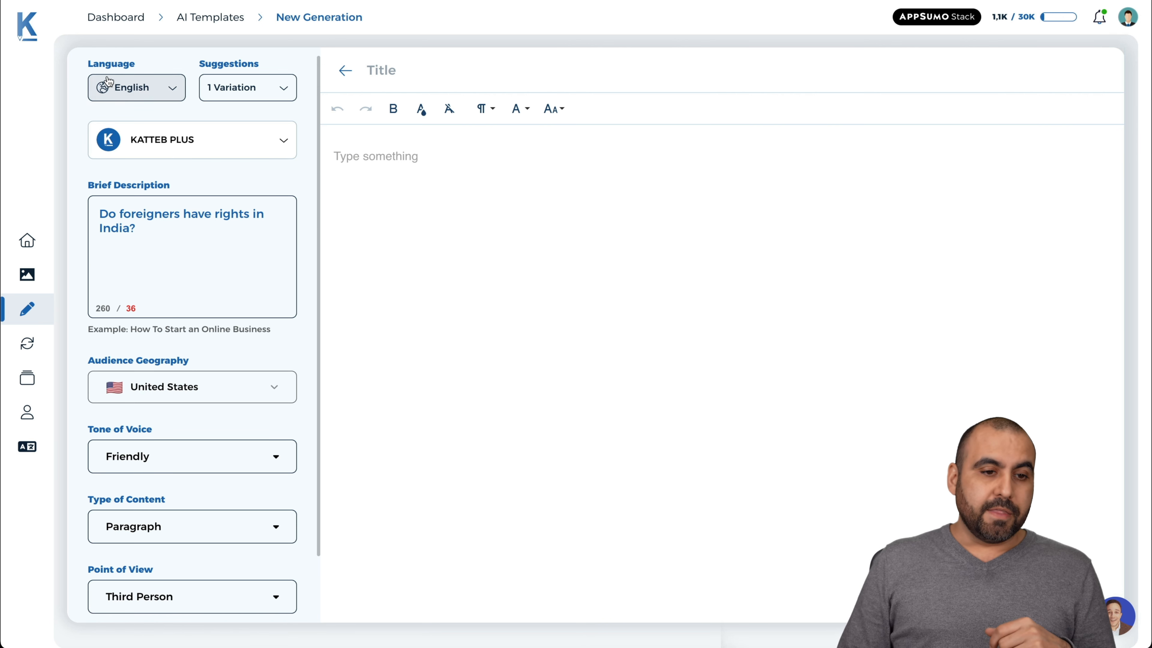
pyautogui.scroll(-3)
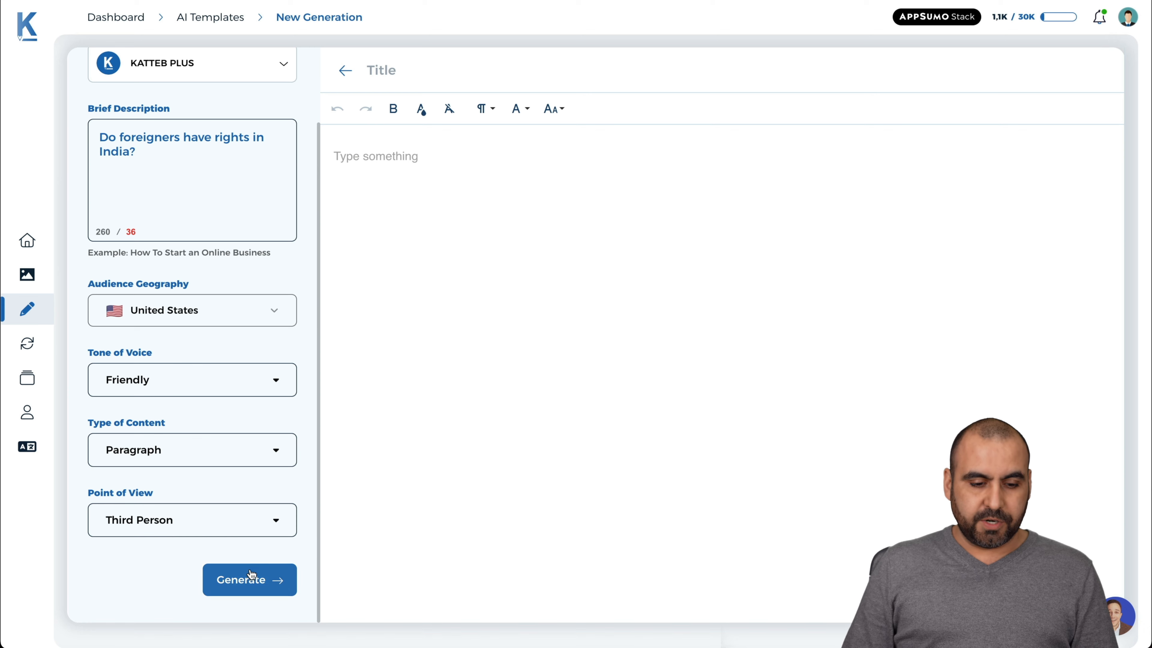
# Step: Generate the paragraph on foreigners' rights in India and deselect it in the editor
pyautogui.click(249, 580)
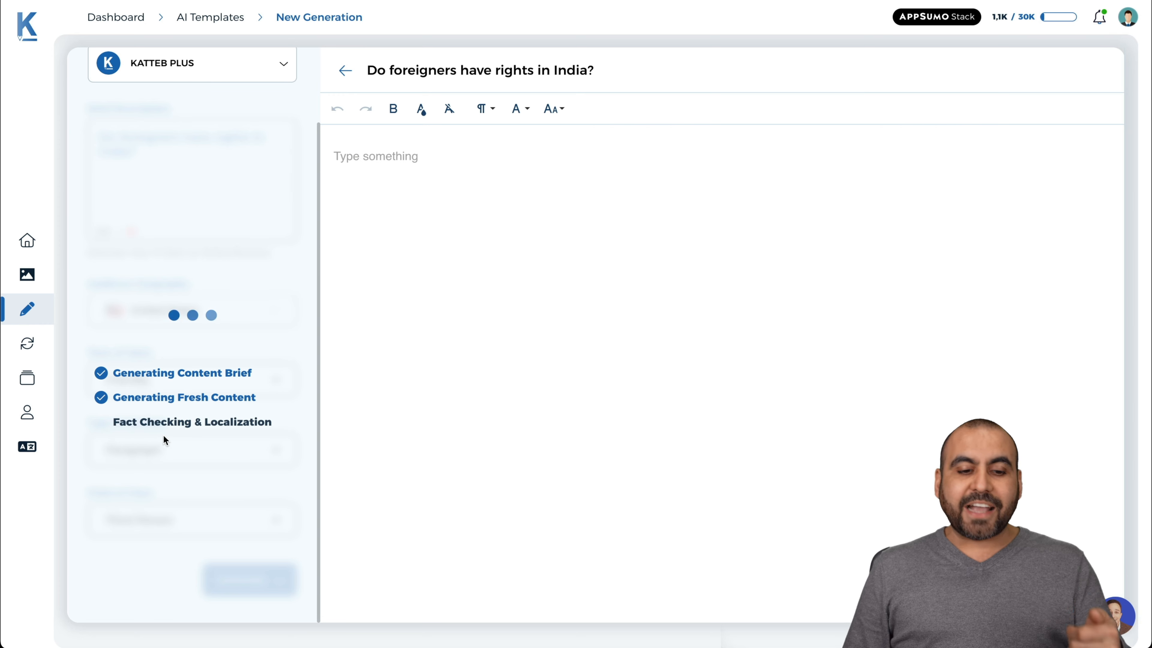
pyautogui.moveTo(236, 436)
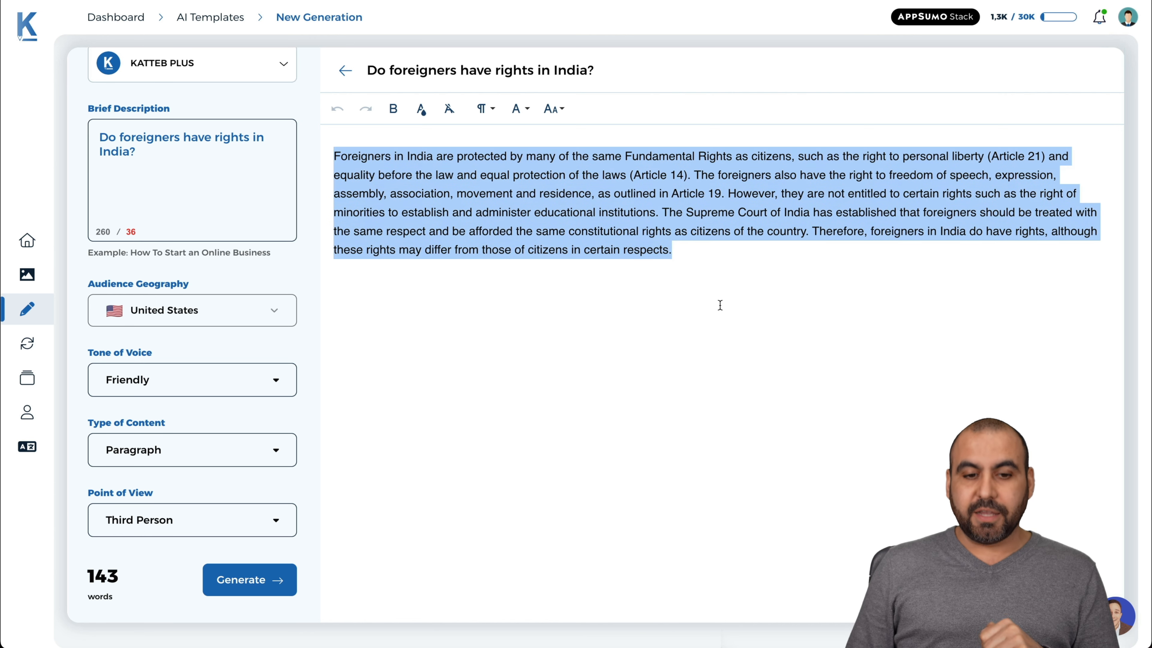
pyautogui.click(719, 305)
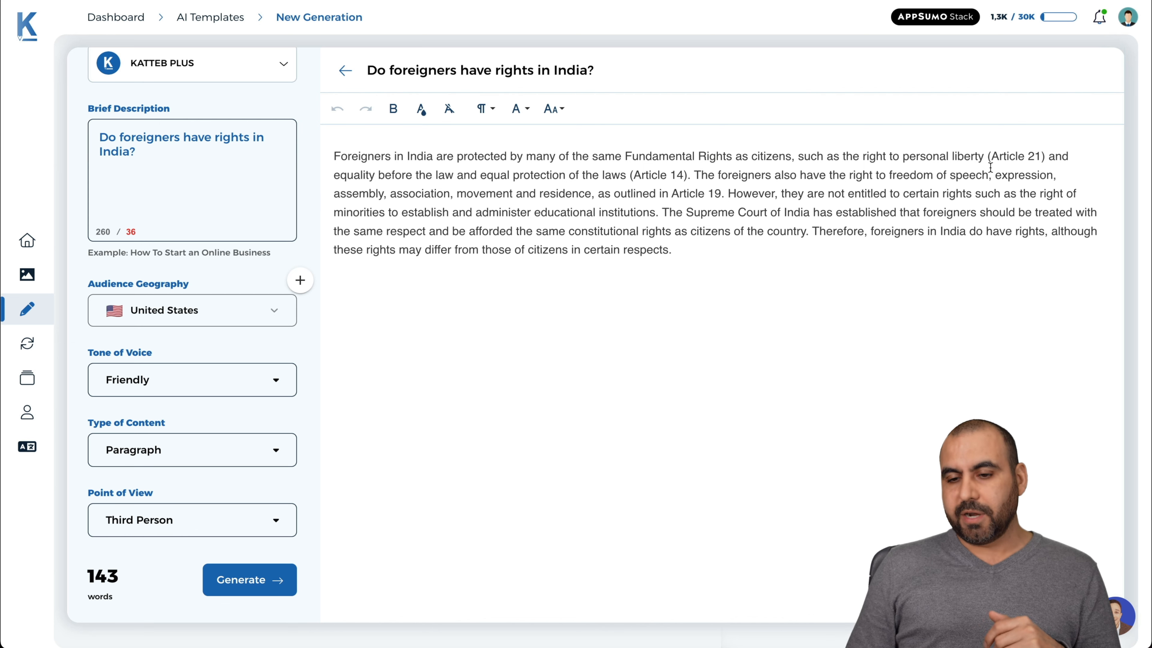
pyautogui.moveTo(498, 204)
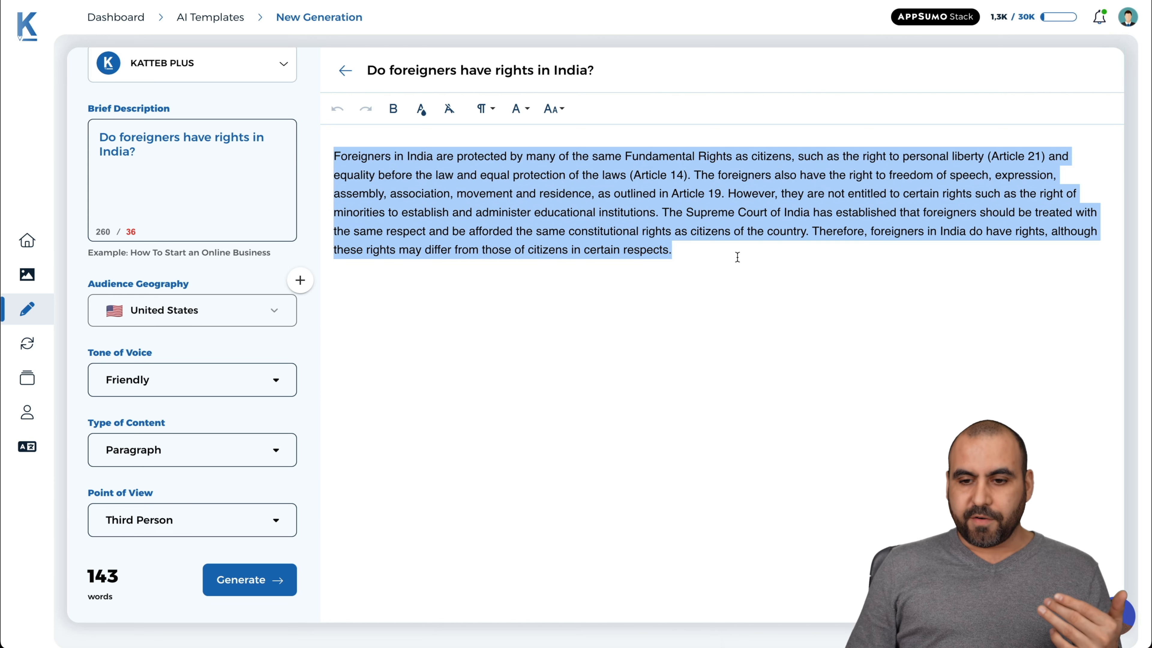
pyautogui.click(737, 256)
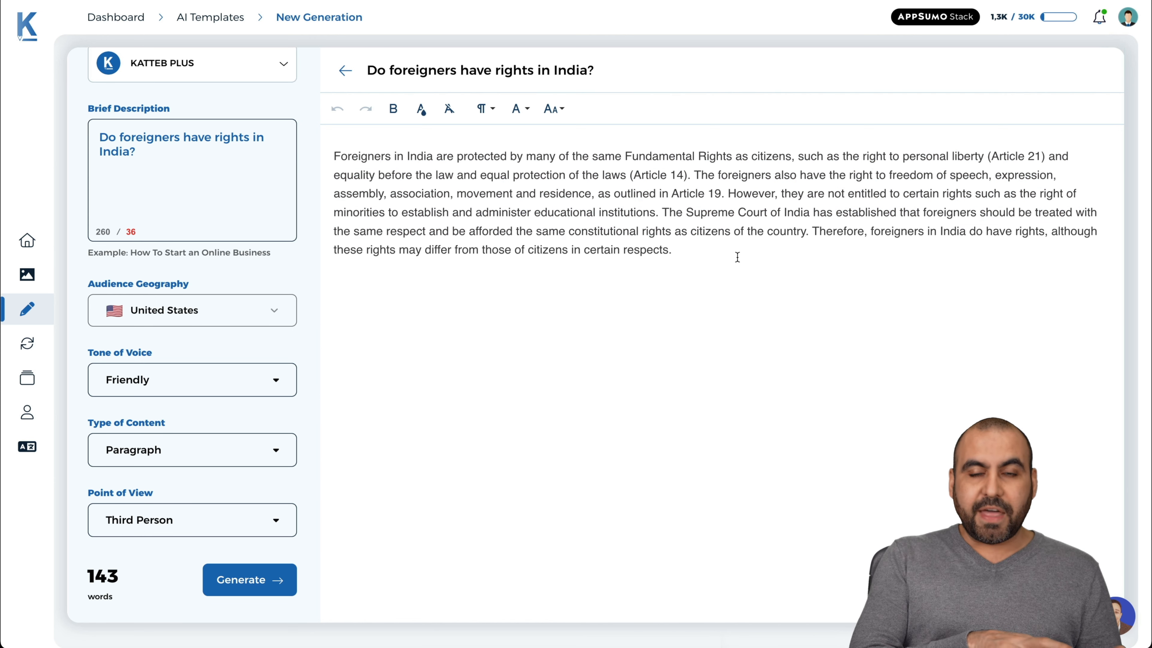